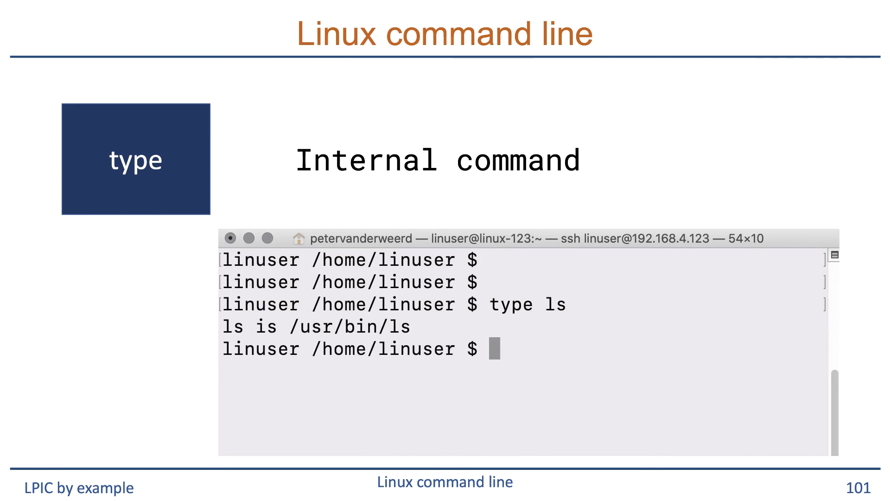
Run 'type -t ls' and 'type -t cd' to show ls is a file and cd a builtin
type("type -t ls")
type("type -t cd")
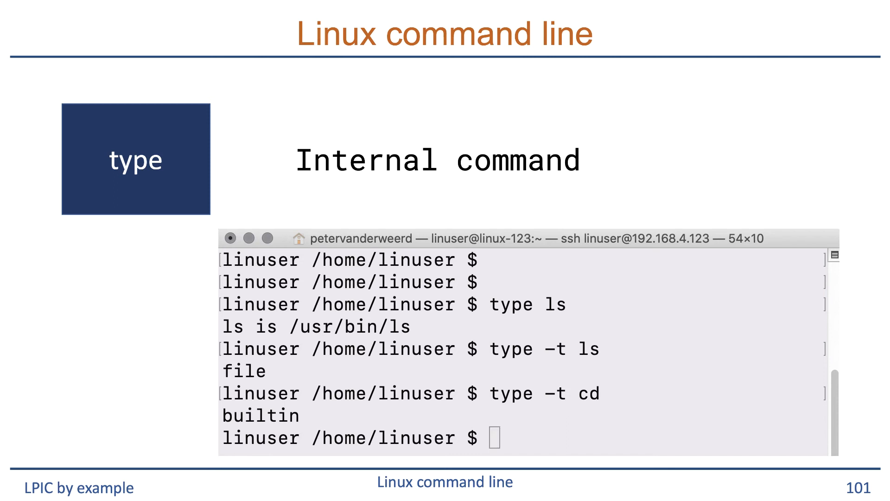
key("Right")
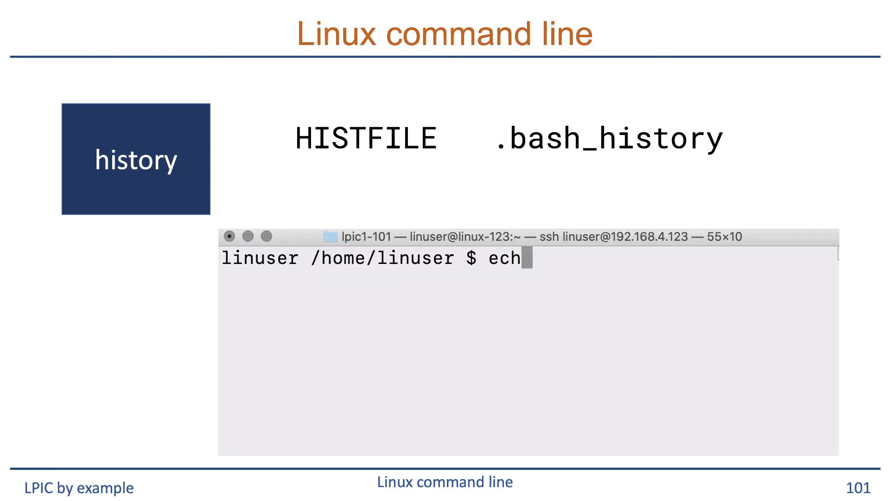